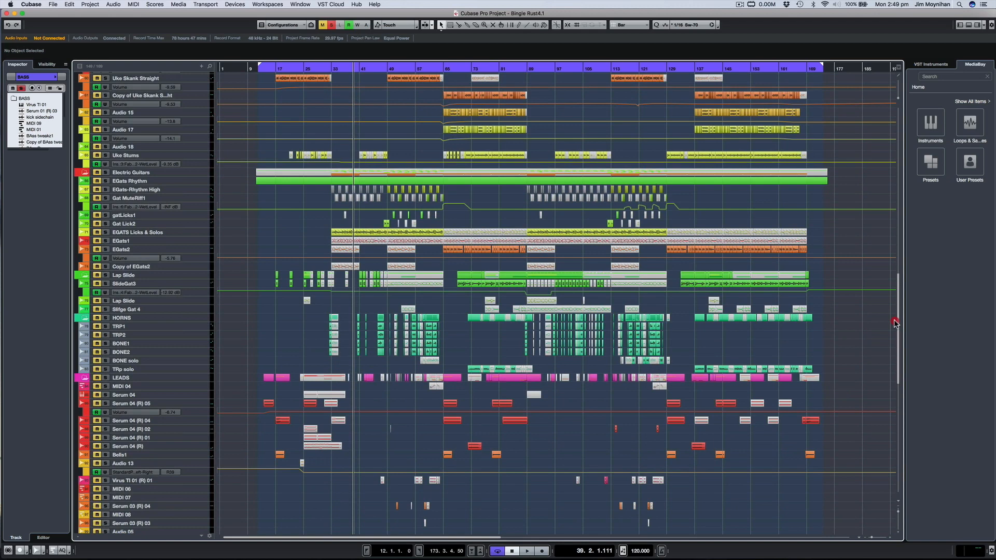
scroll("down", 3)
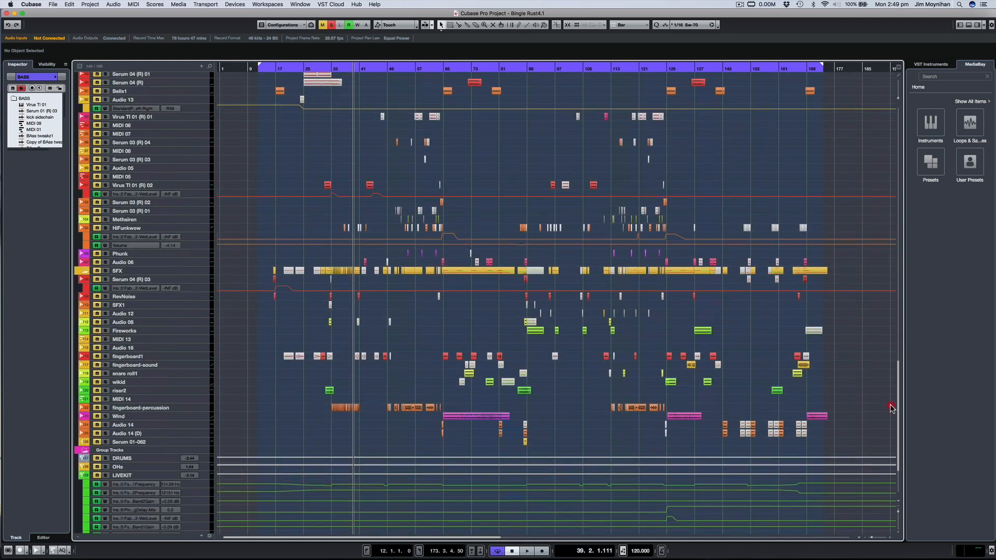
scroll("down", 3)
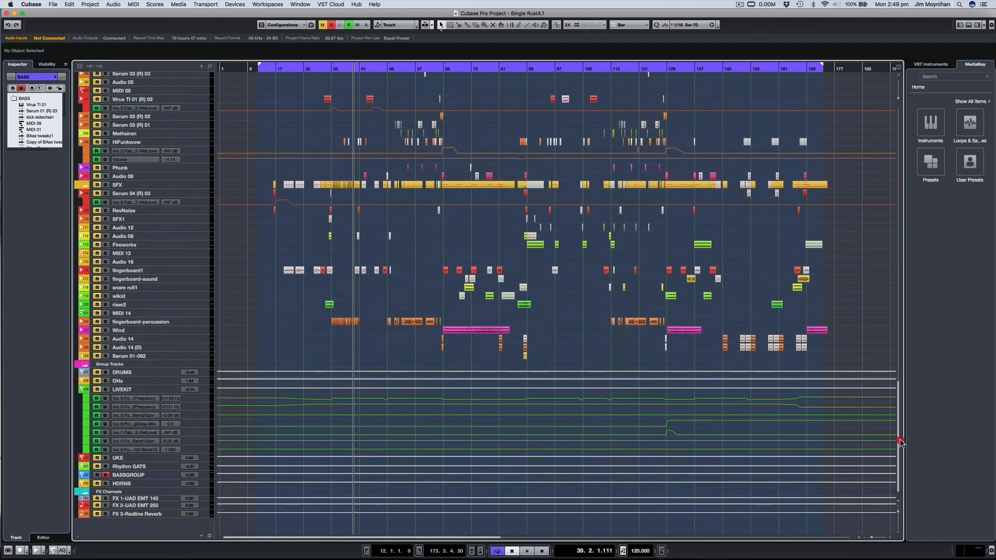